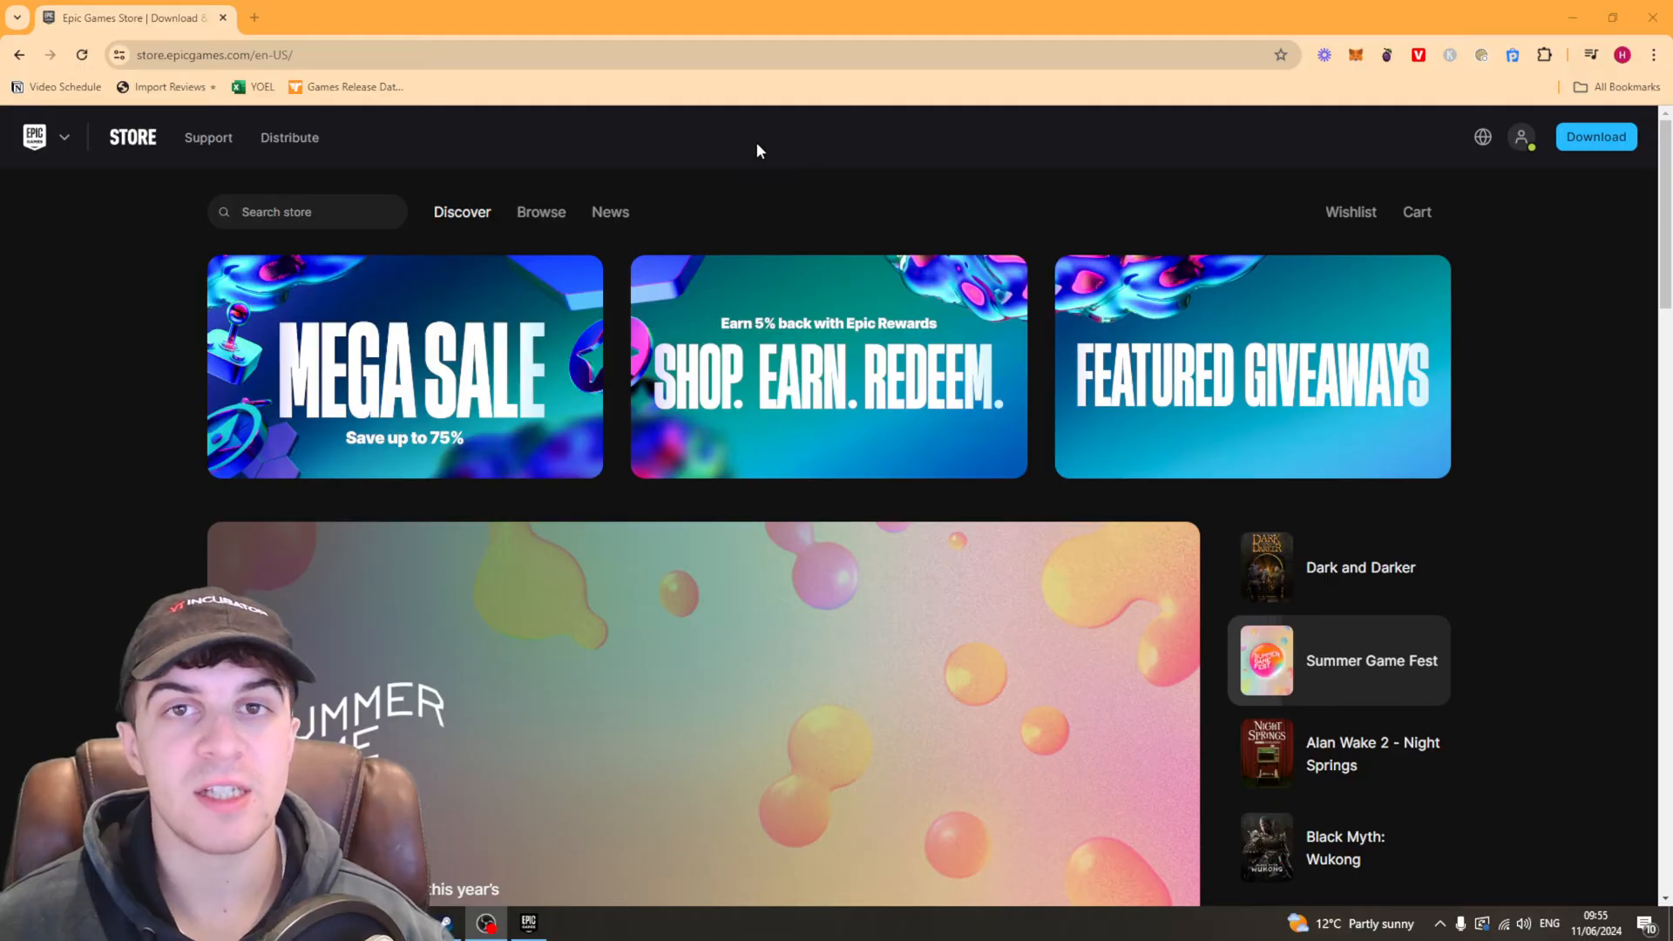
{"action": "mouse_move", "coordinate": [722, 155]}
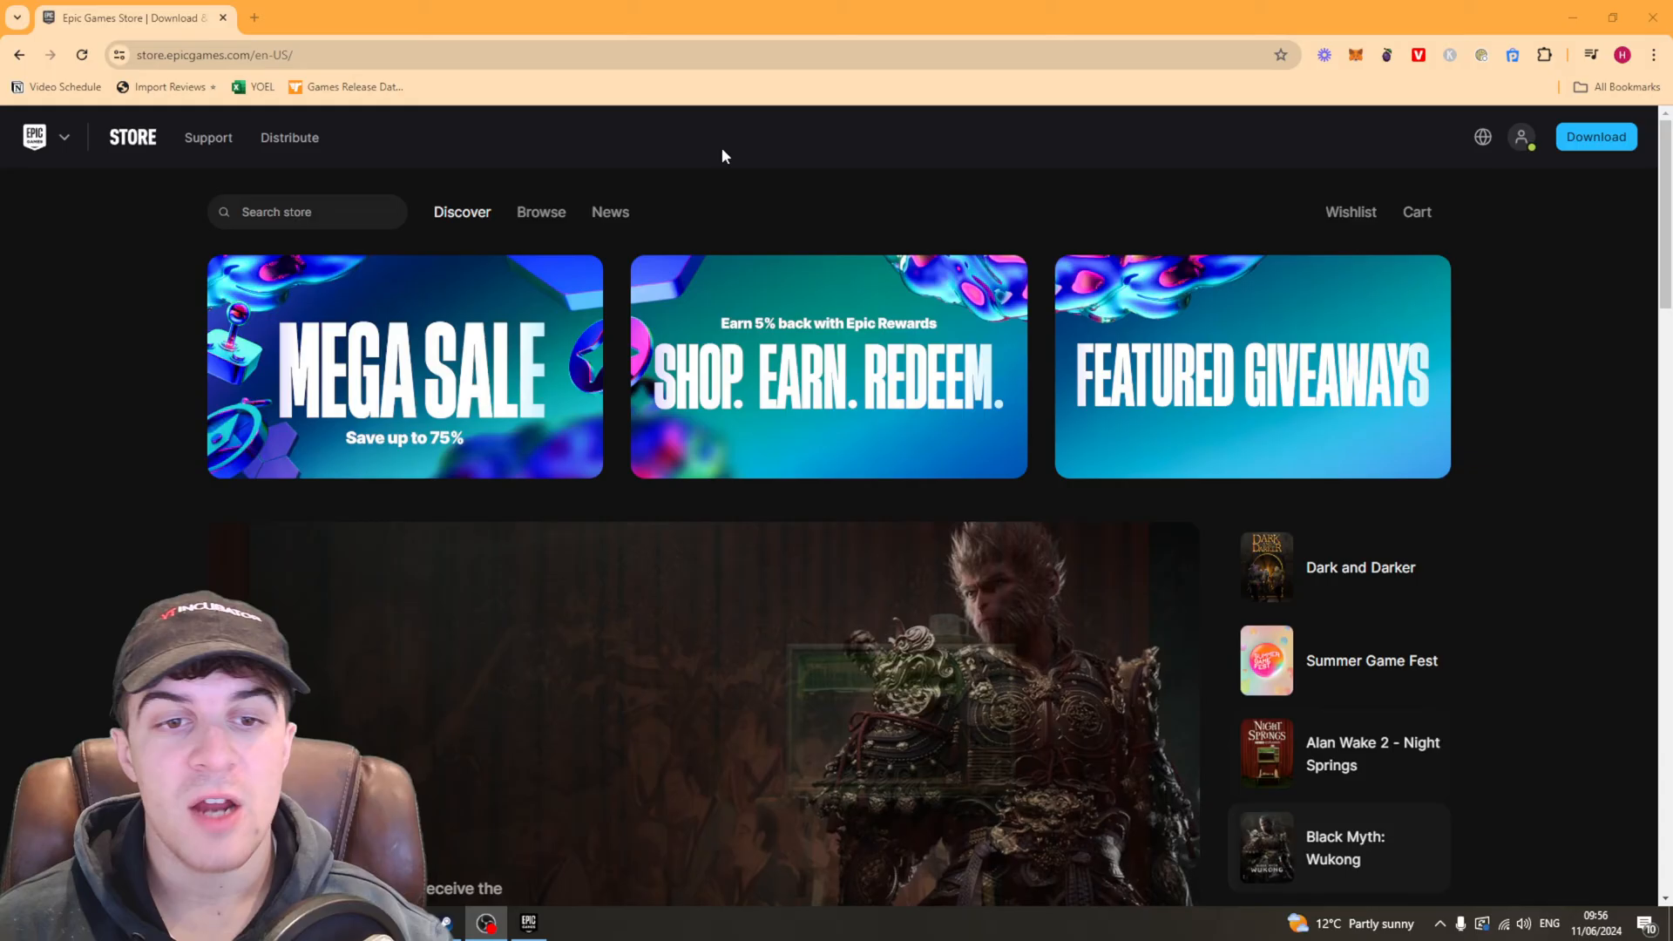
Scroll down the store front to the MEGA Sale Spotlight row showing Red Dead Redemption 2.
{"action": "scroll", "scroll_direction": "down", "scroll_amount": 3}
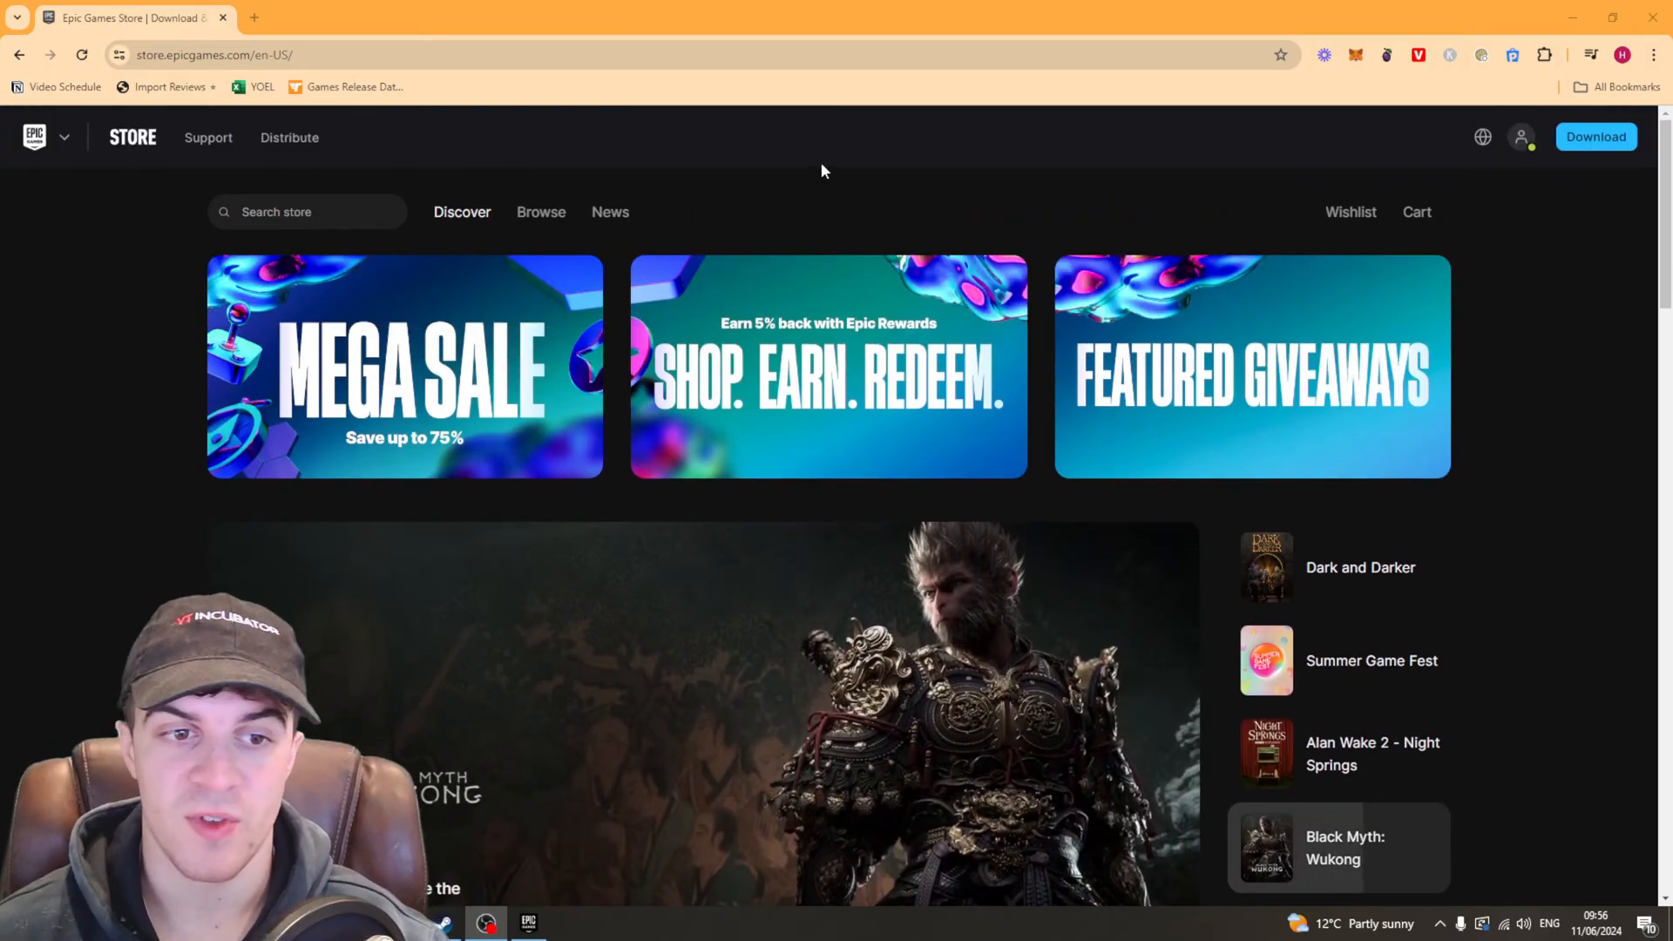
{"action": "scroll", "scroll_direction": "down", "scroll_amount": 3}
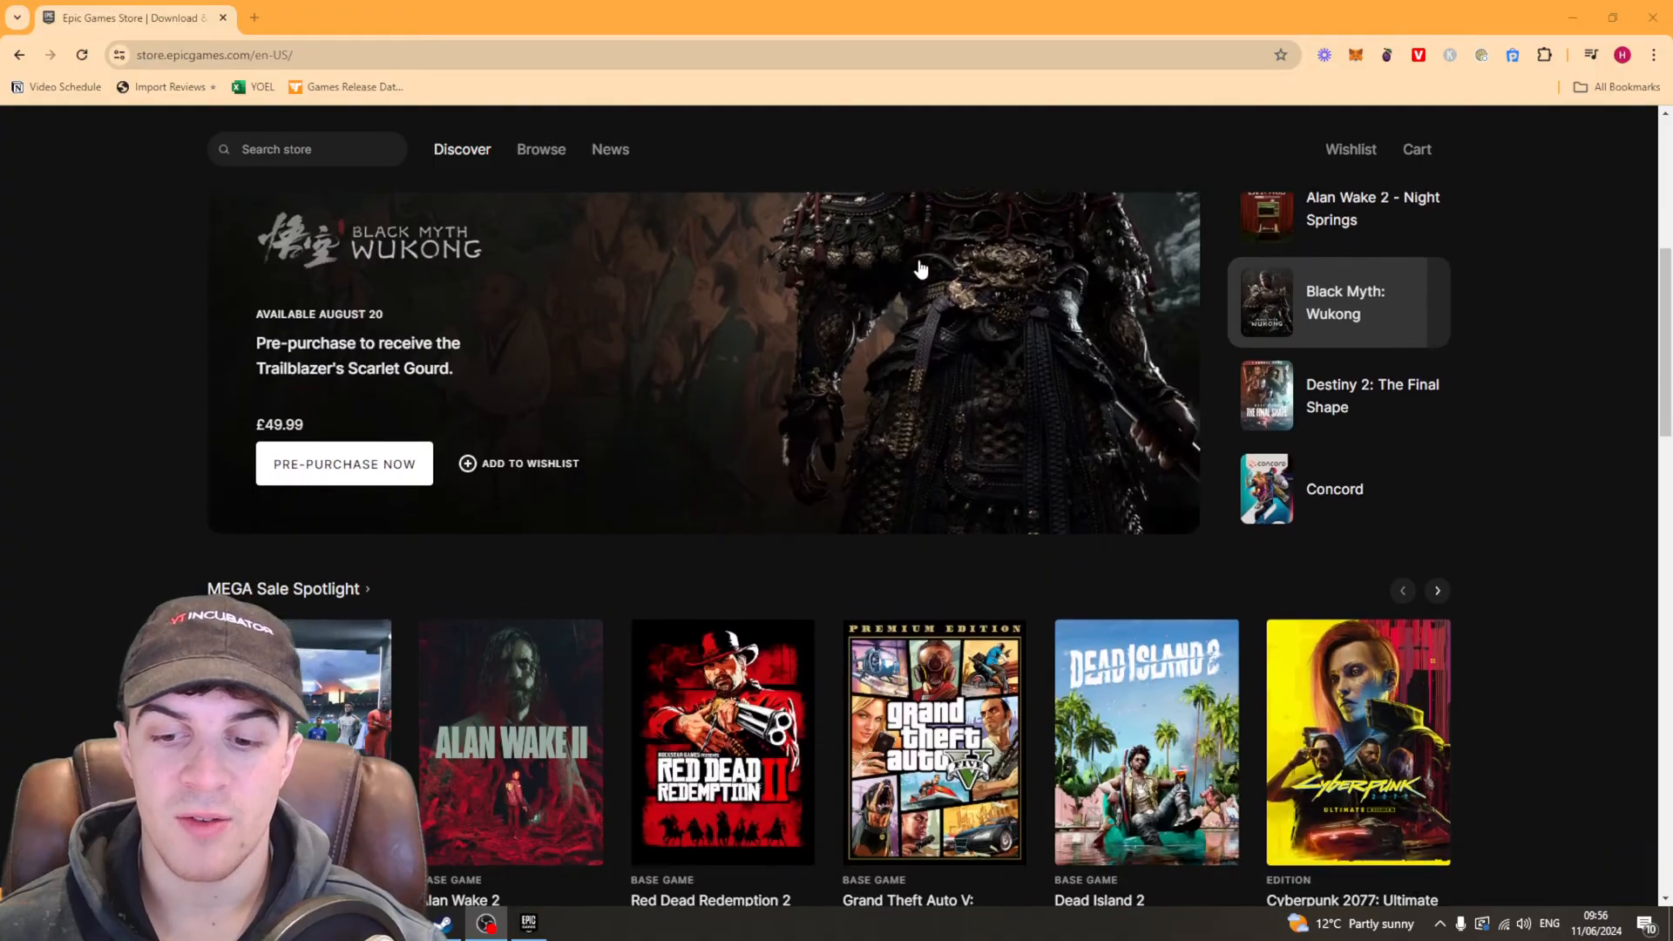
{"action": "scroll", "scroll_direction": "down", "scroll_amount": 3}
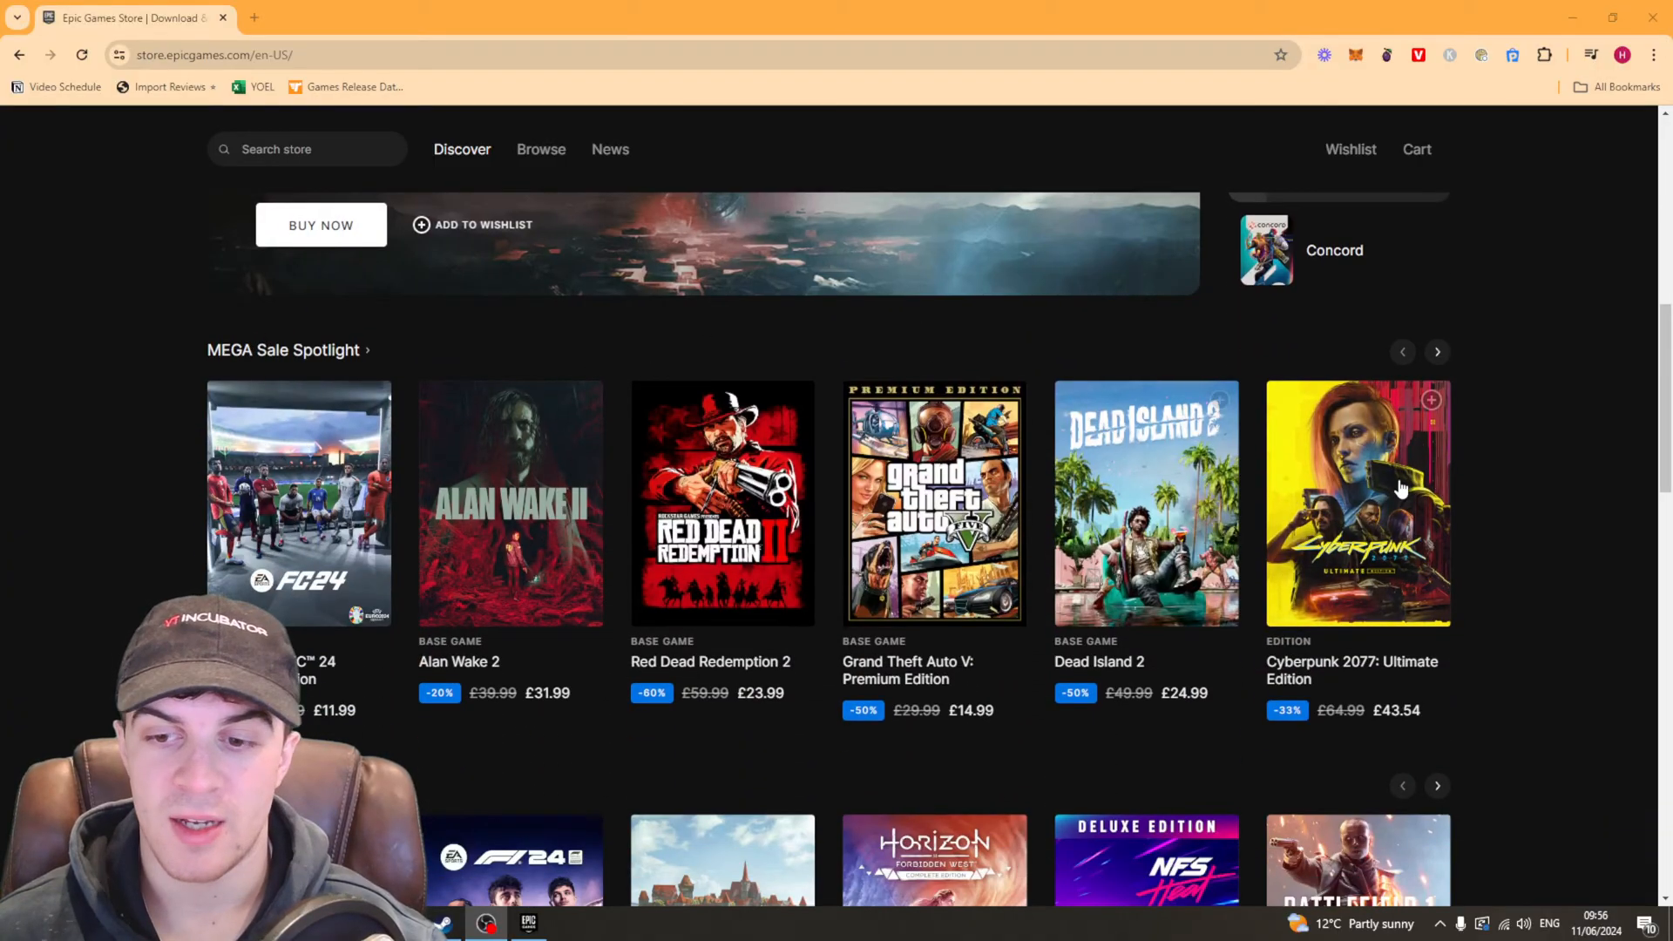
{"action": "scroll", "scroll_direction": "down", "scroll_amount": 3}
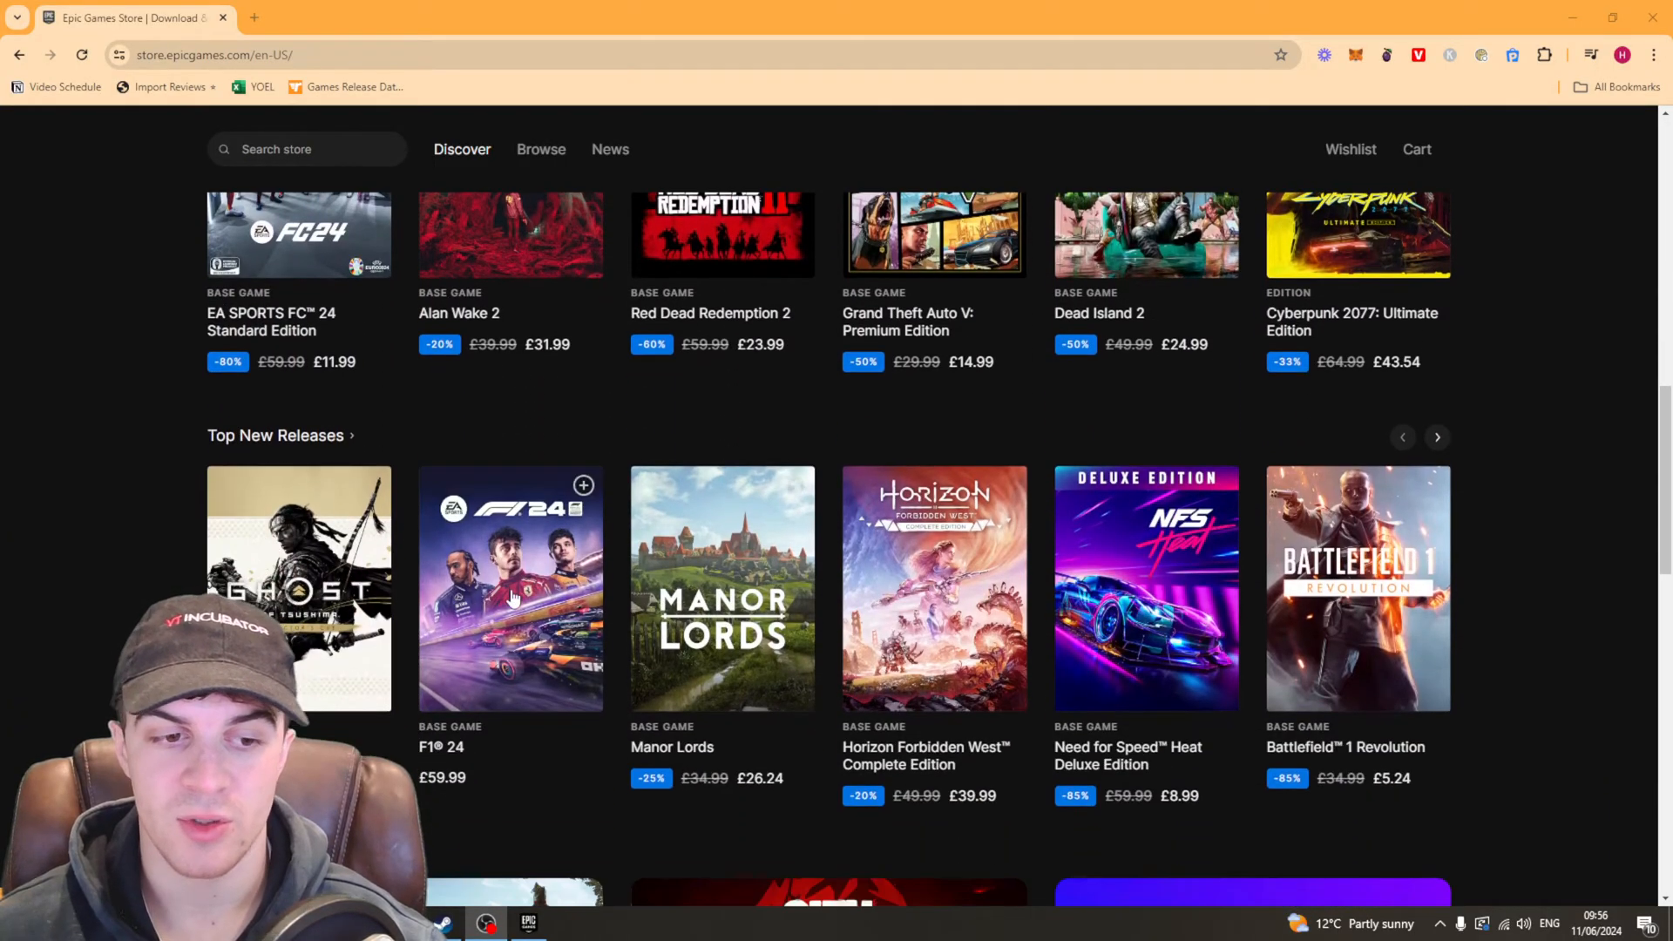
{"action": "scroll", "scroll_direction": "down", "scroll_amount": 3}
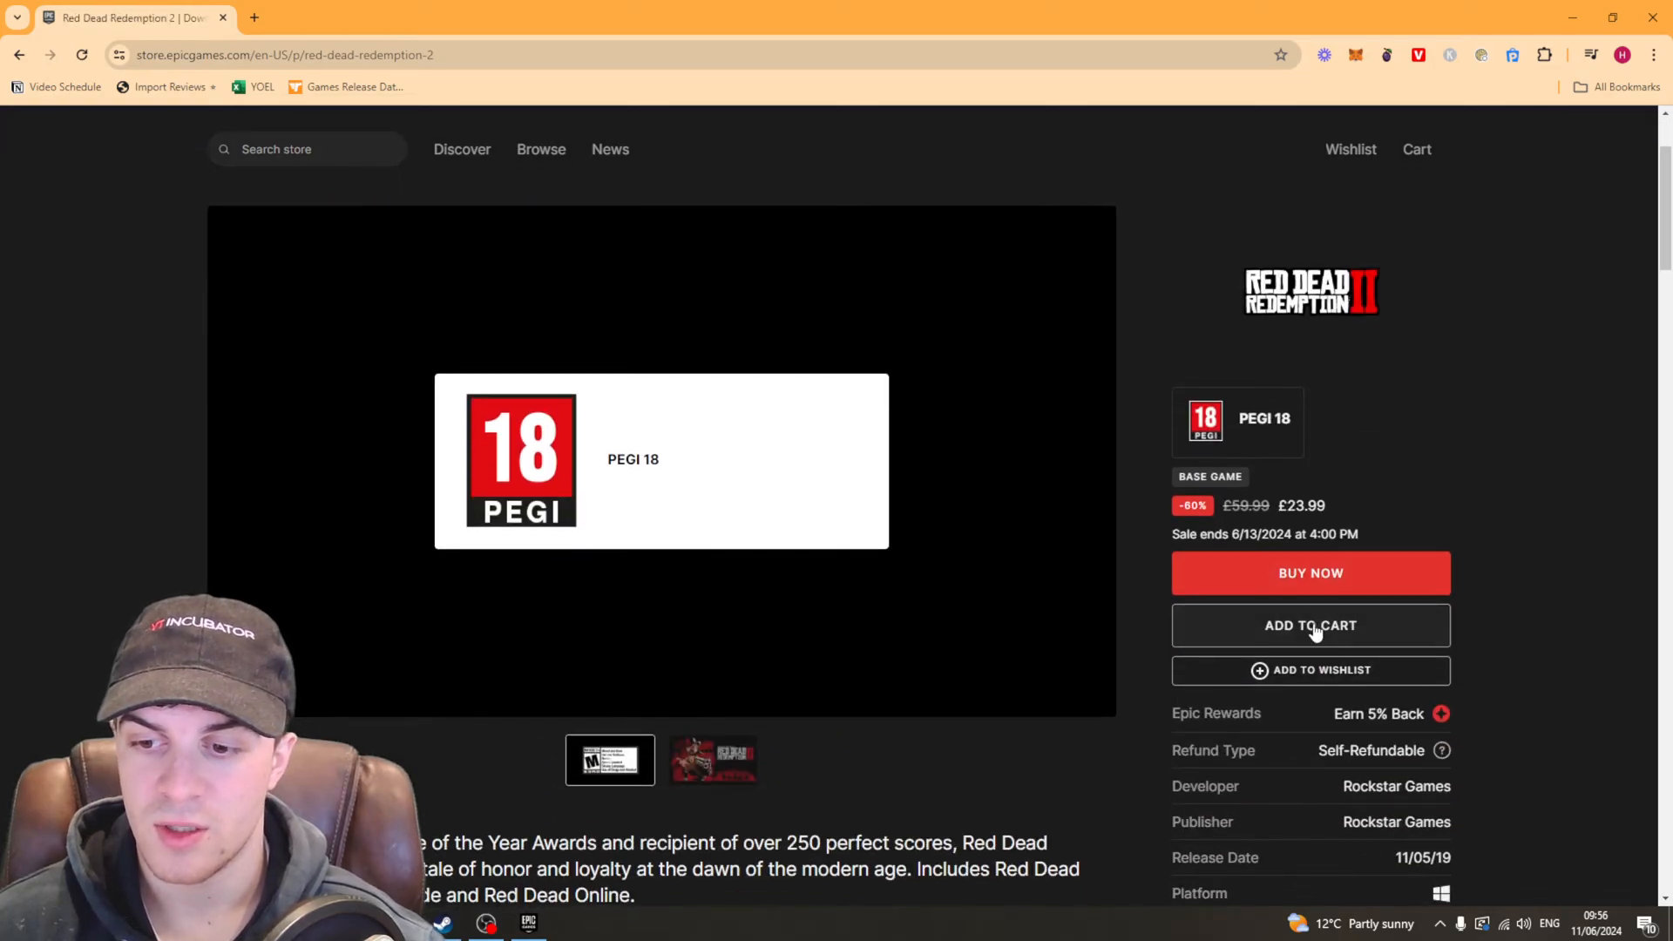
Add Red Dead Redemption 2 (£23.99) to the cart and view the cart.
{"action": "left_click", "coordinate": [1309, 625]}
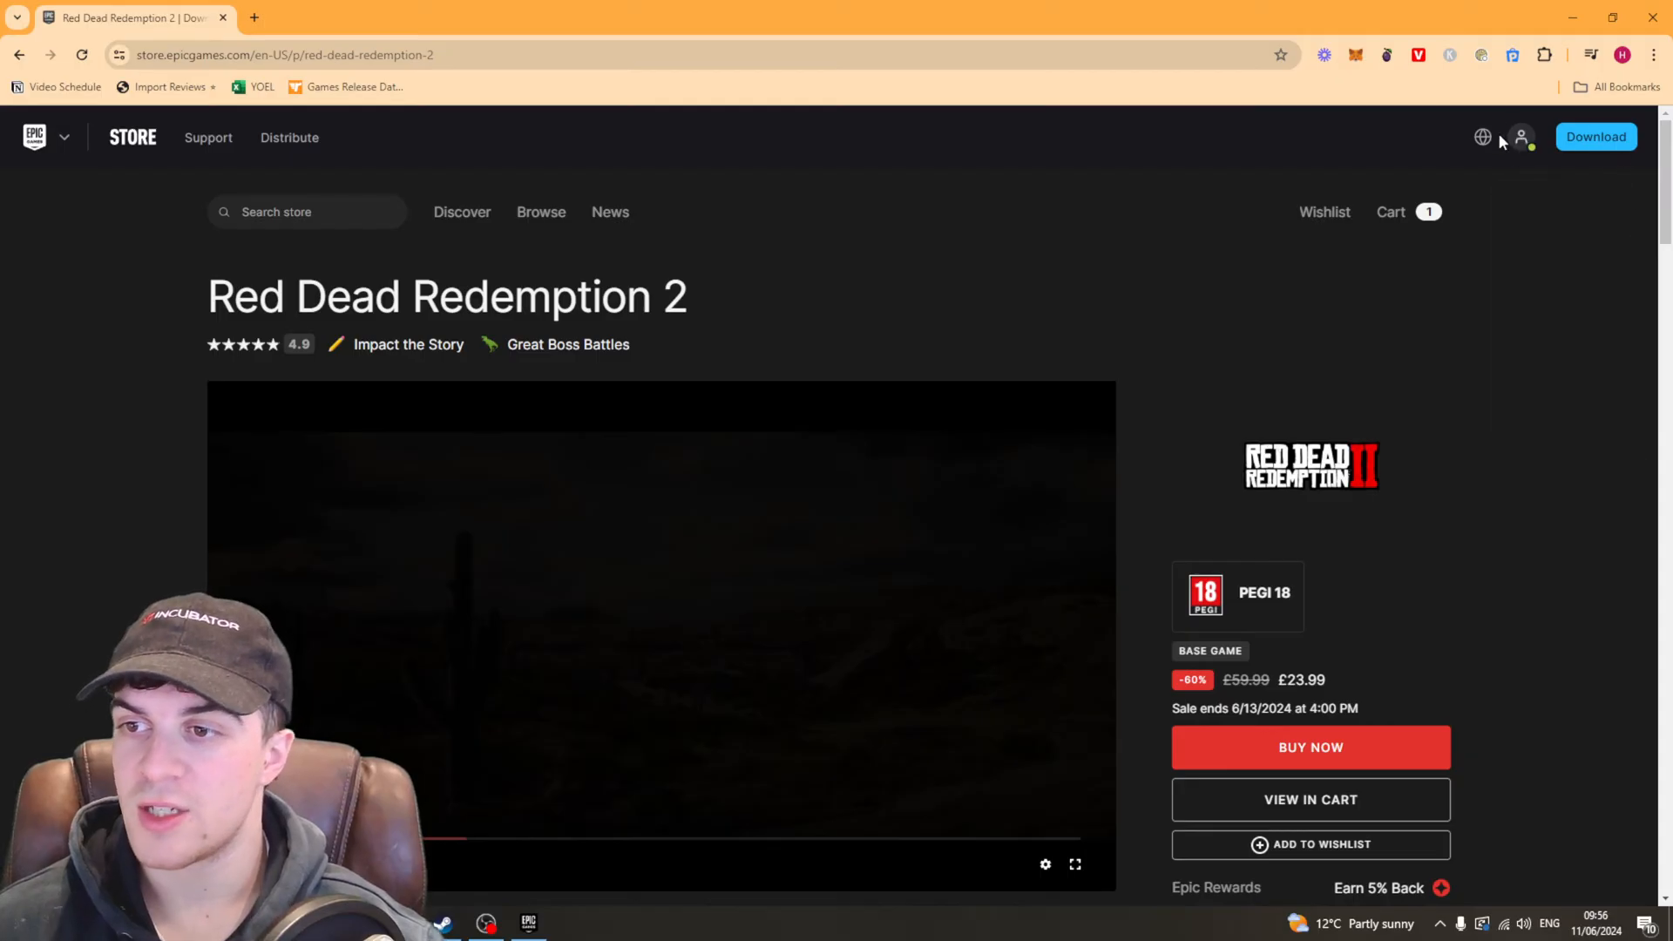
{"action": "left_click", "coordinate": [1522, 136]}
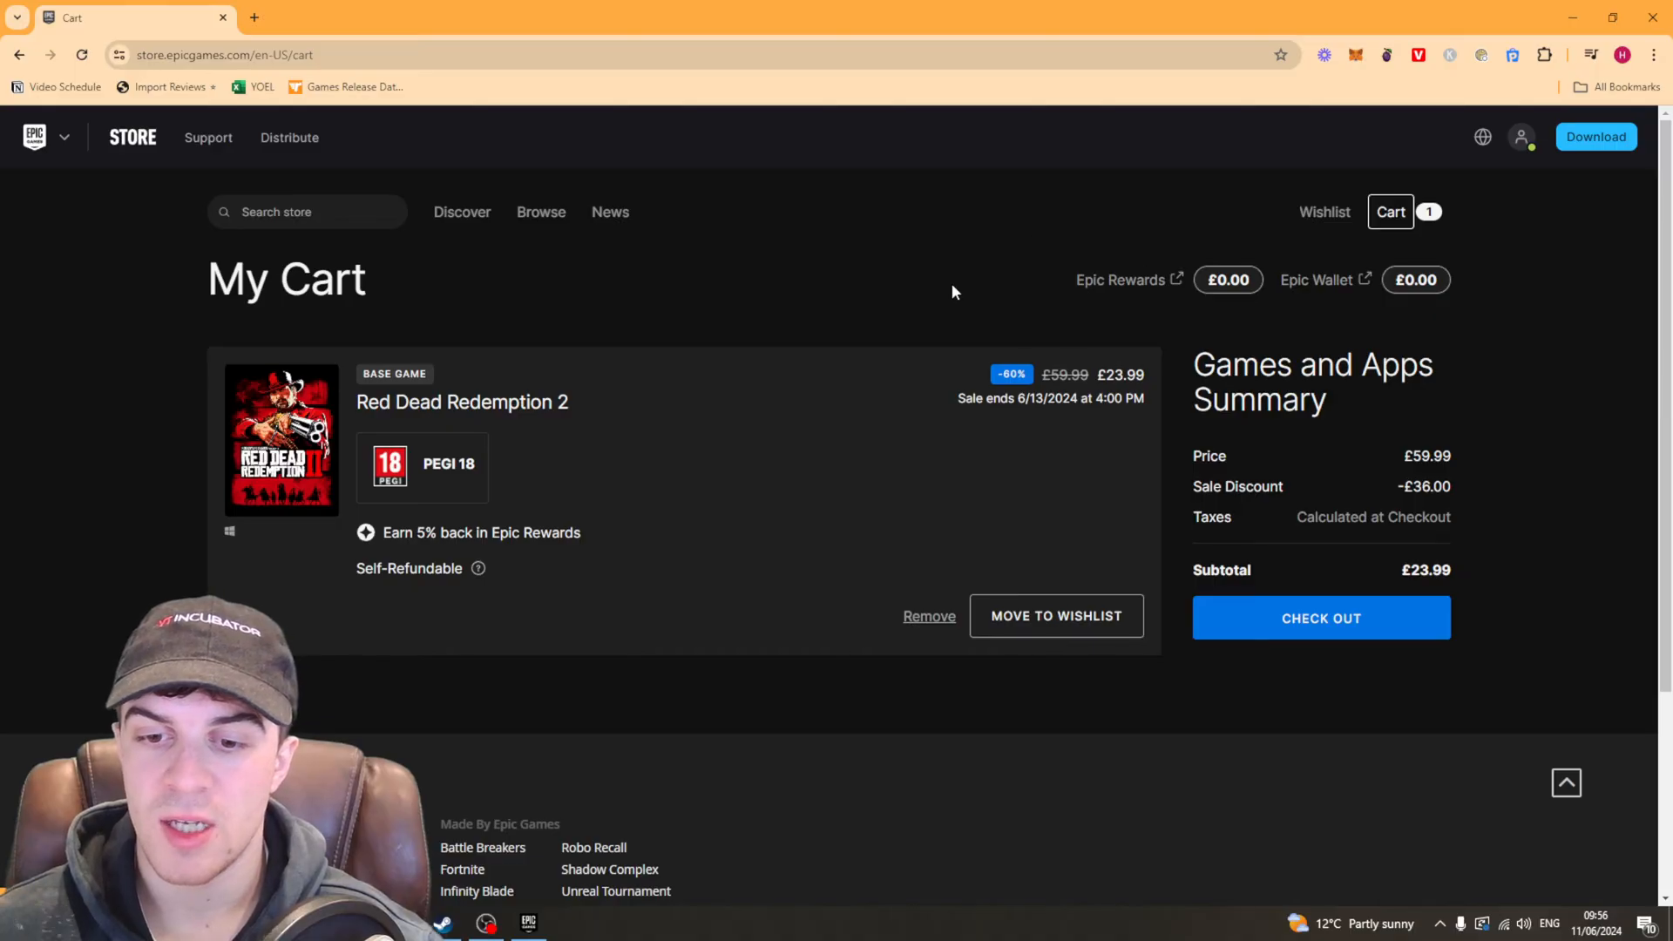
{"action": "mouse_move", "coordinate": [1321, 624]}
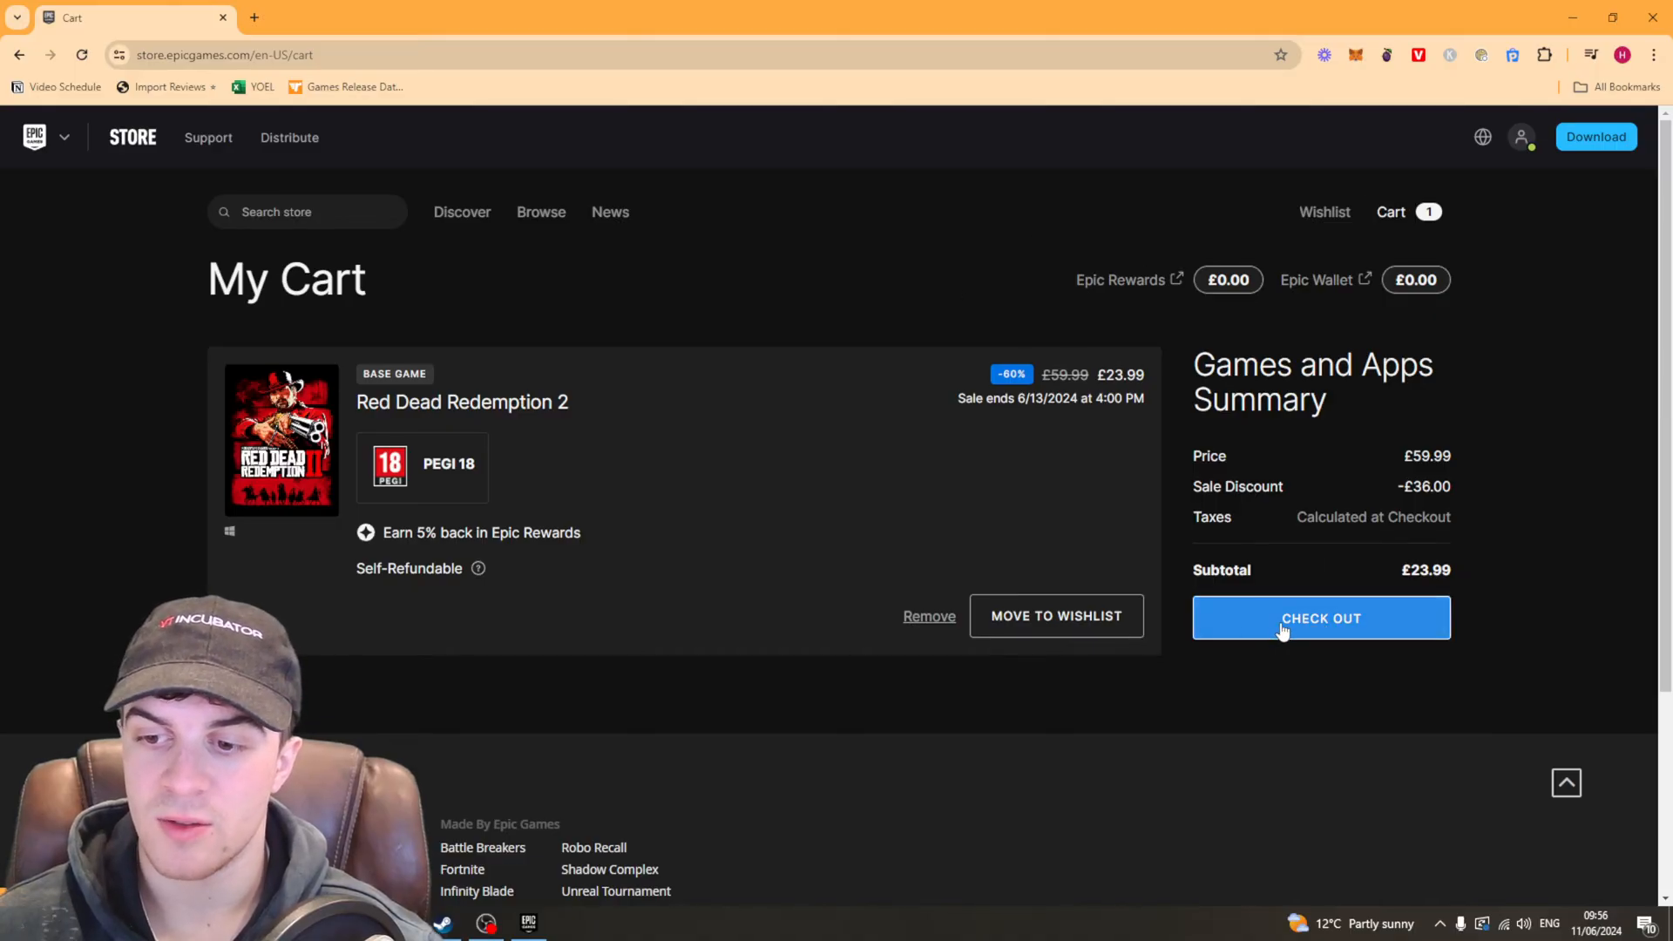
Check out the £23.99 cart and enter the parental control PIN to reach payment methods.
{"action": "left_click", "coordinate": [1319, 617]}
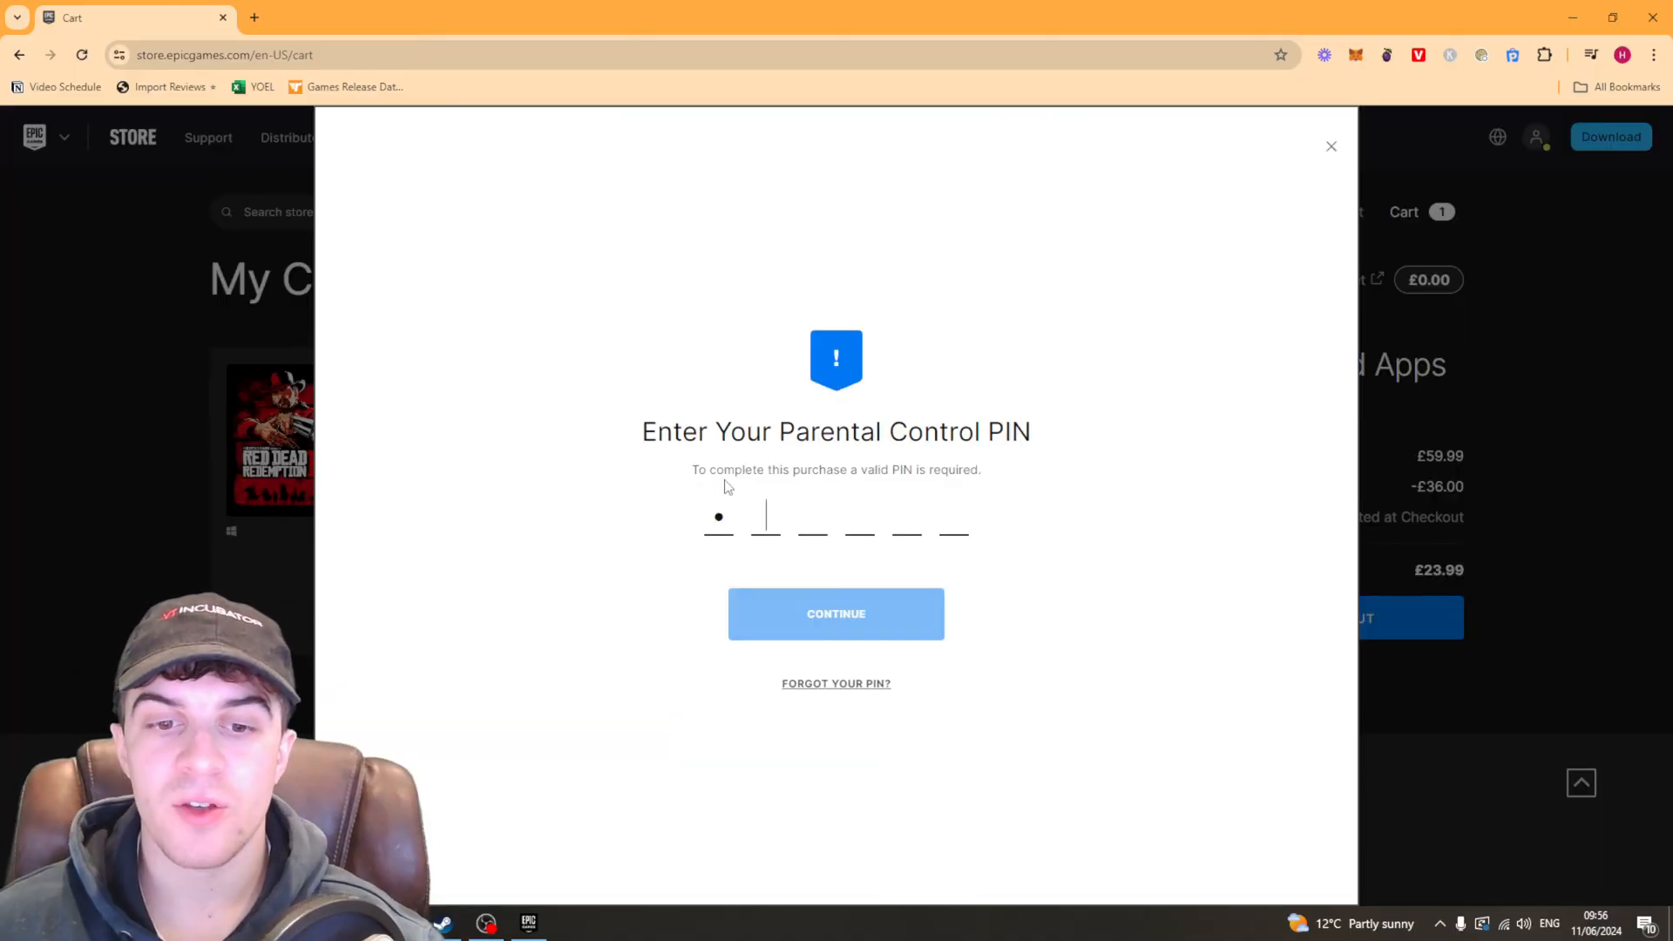
{"action": "key", "text": "backspace"}
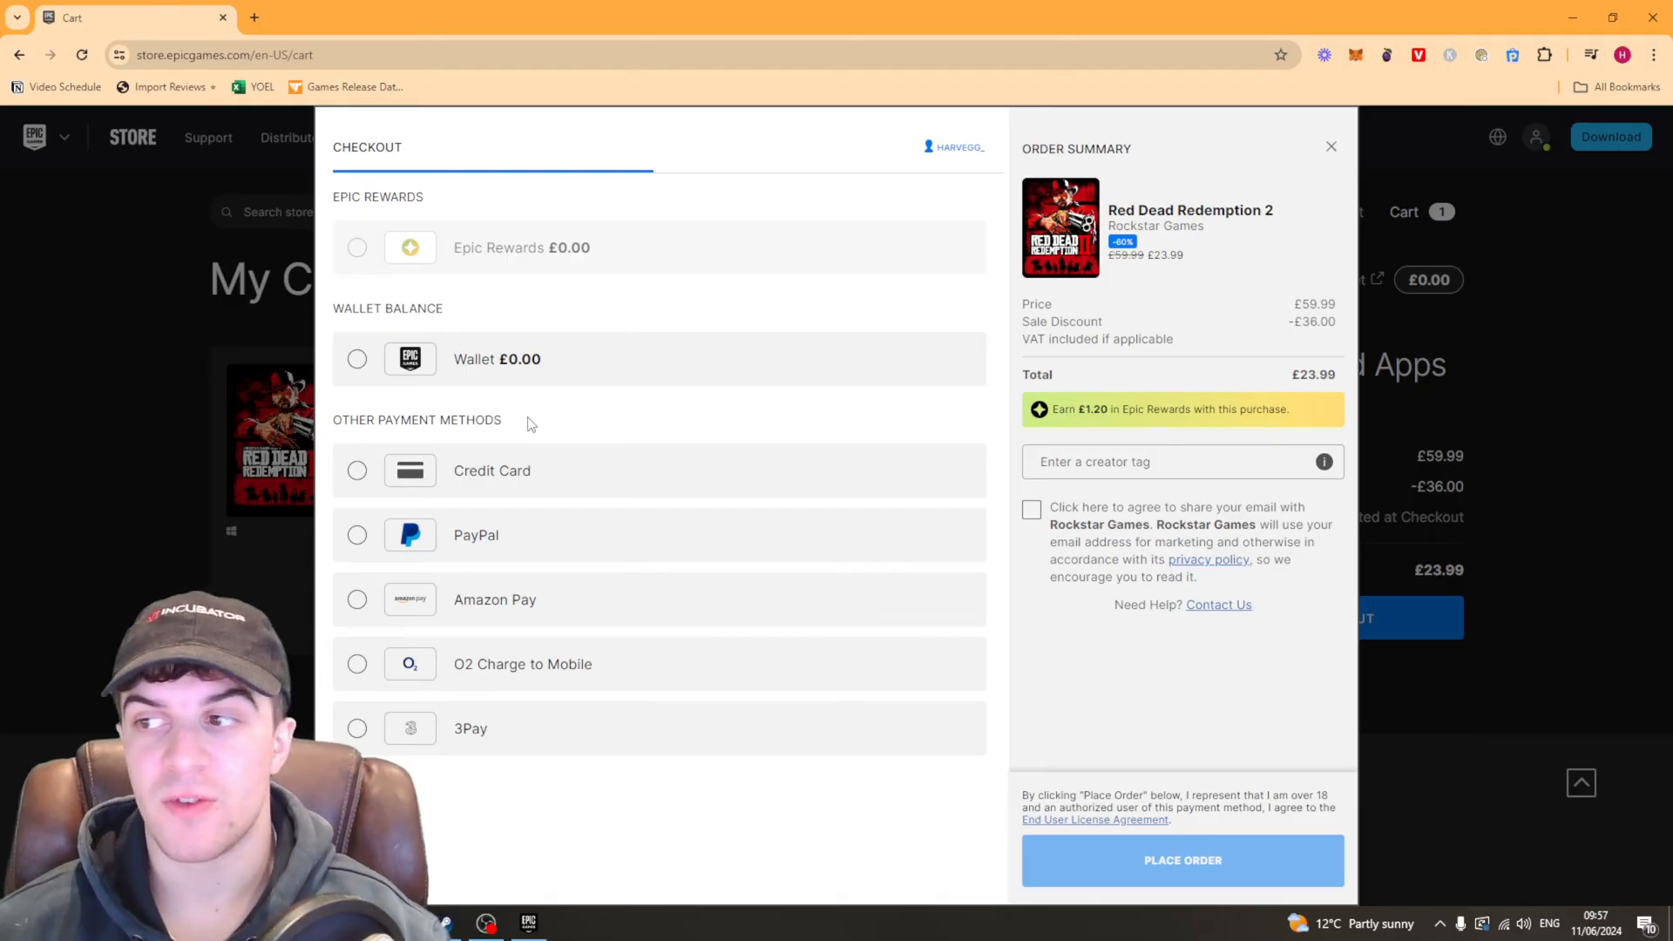
{"action": "mouse_move", "coordinate": [641, 797]}
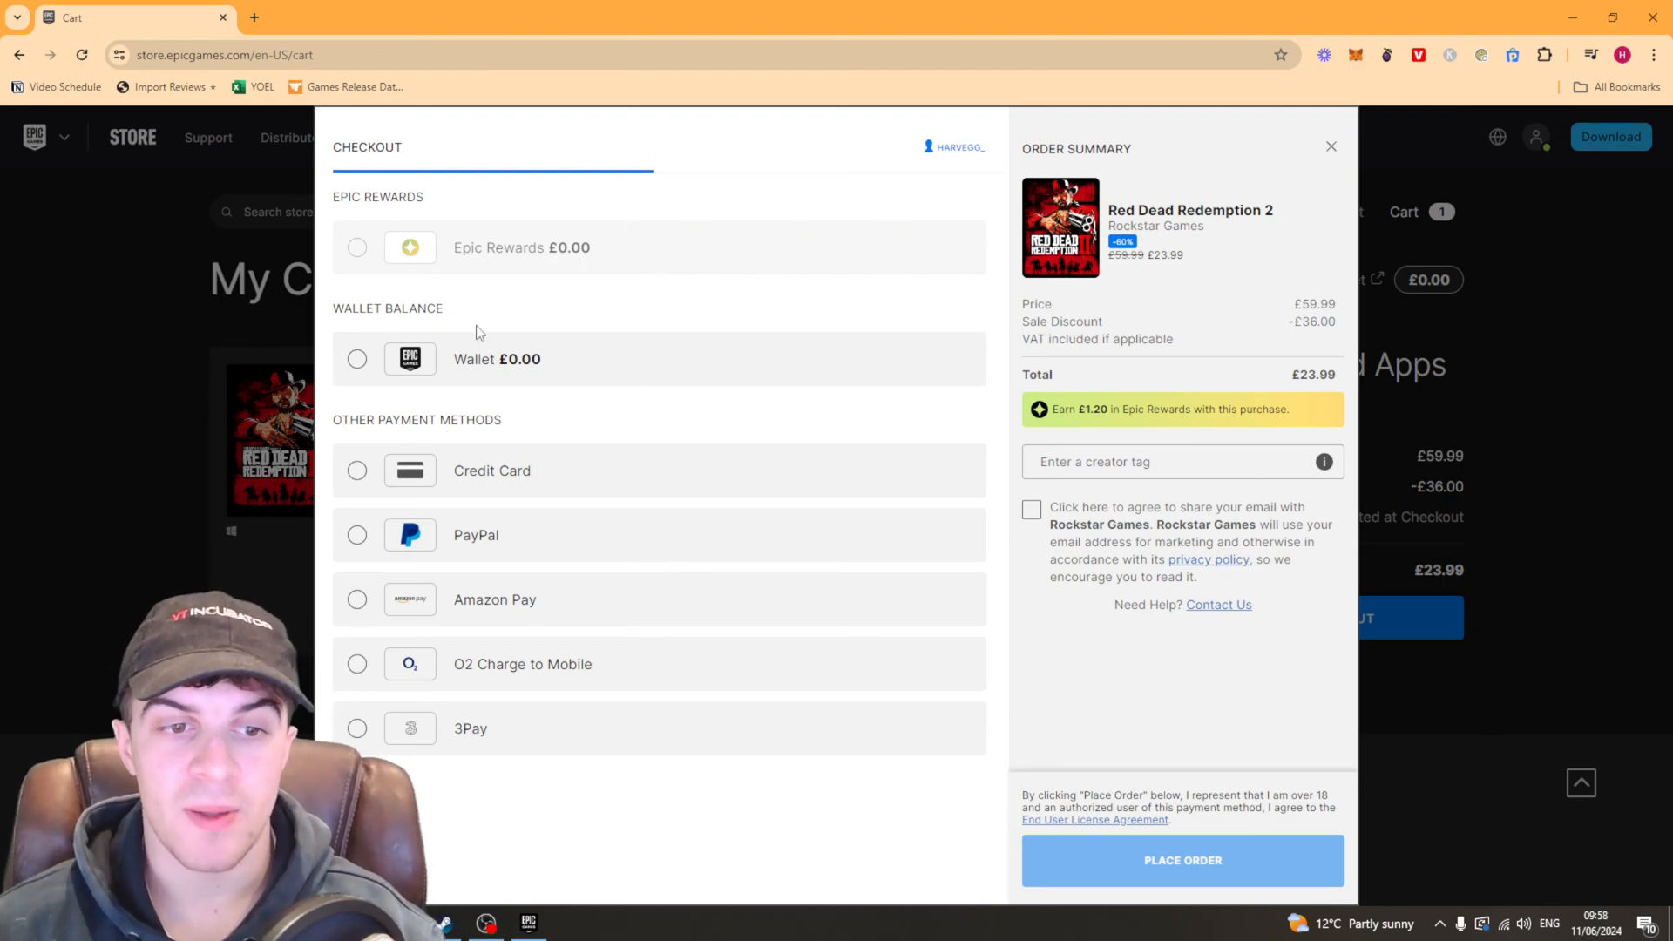
{"action": "mouse_move", "coordinate": [614, 334]}
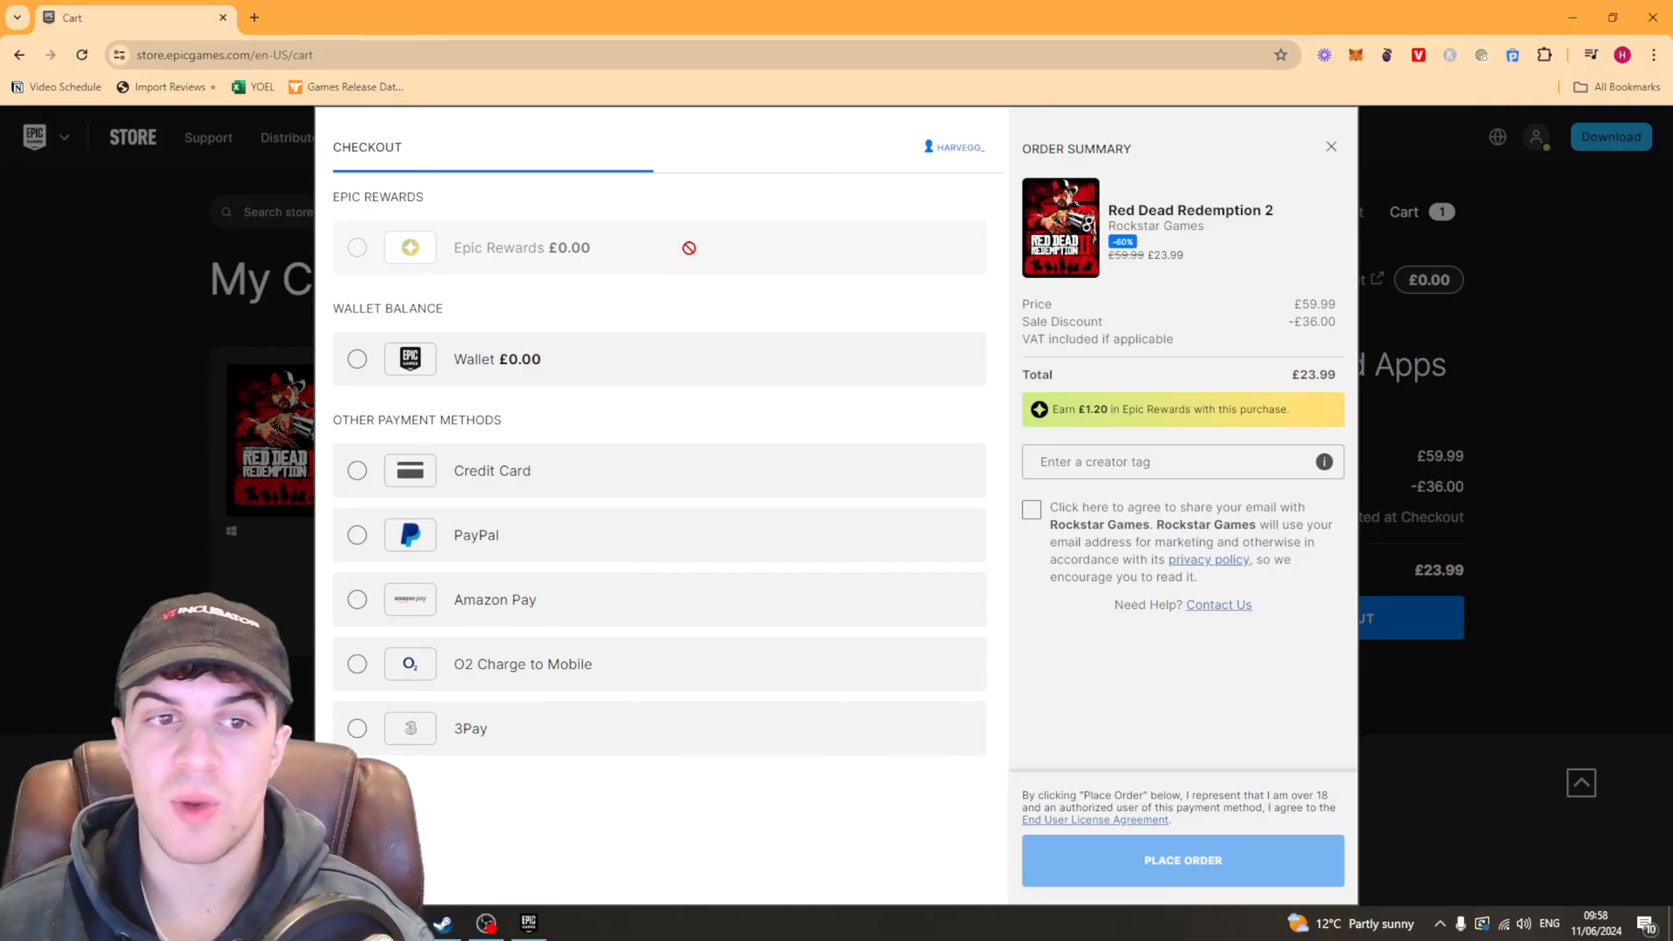
{"action": "mouse_move", "coordinate": [715, 227]}
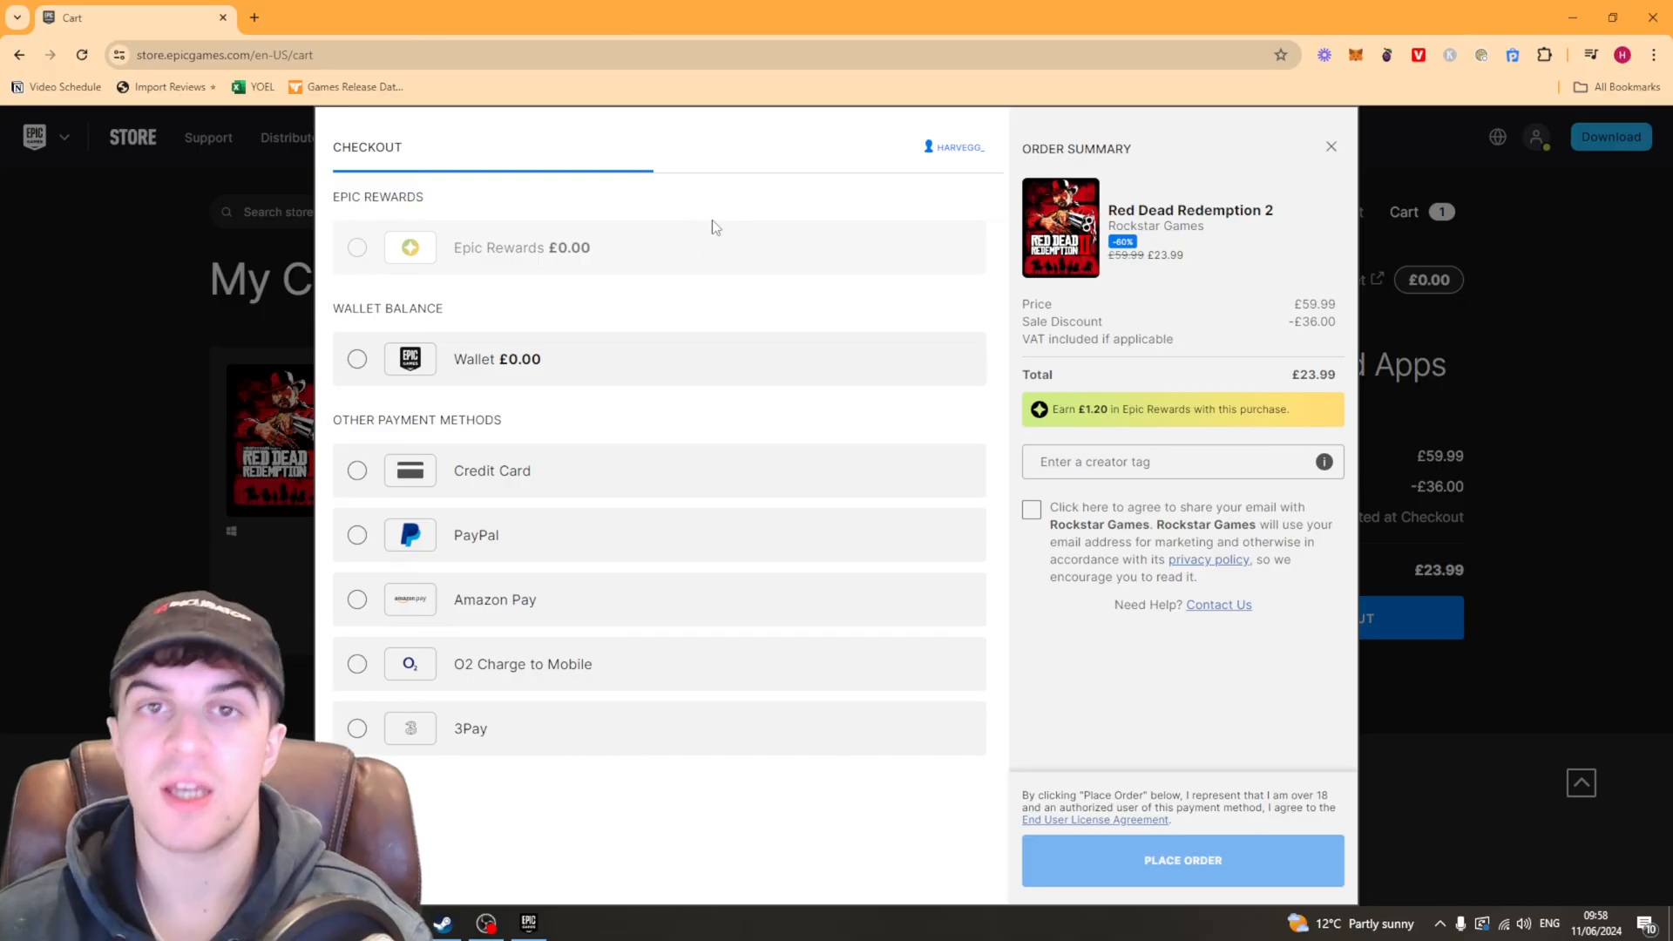